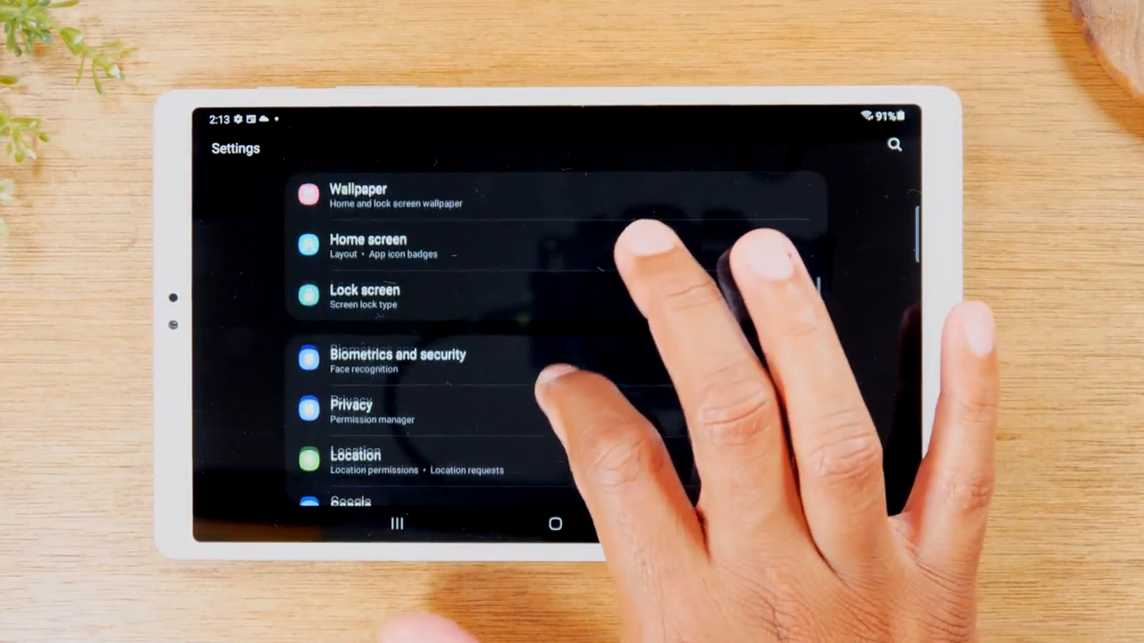
Step: Scroll the Settings list to reach Accounts and backup and the Google account entry
scroll(down, 3)
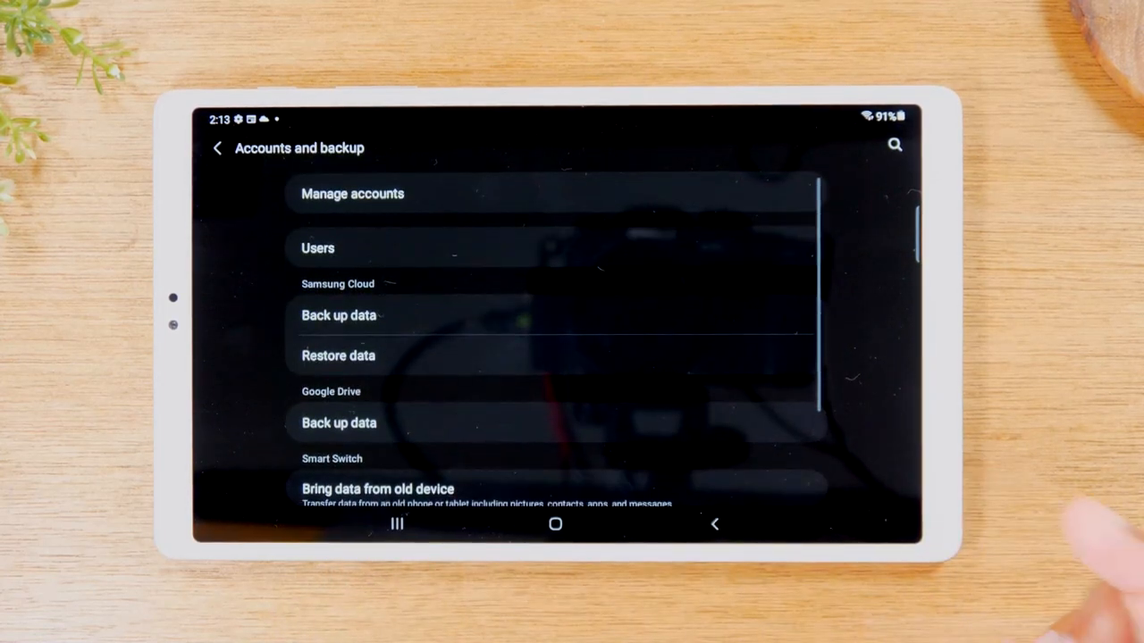
scroll(up, 3)
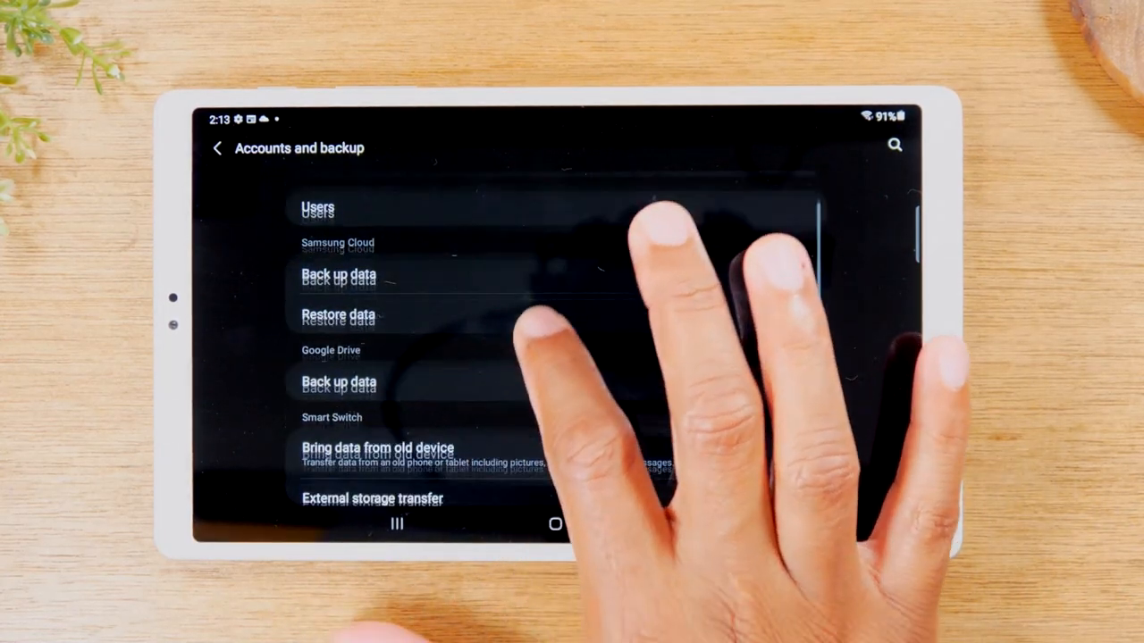
scroll(down, 3)
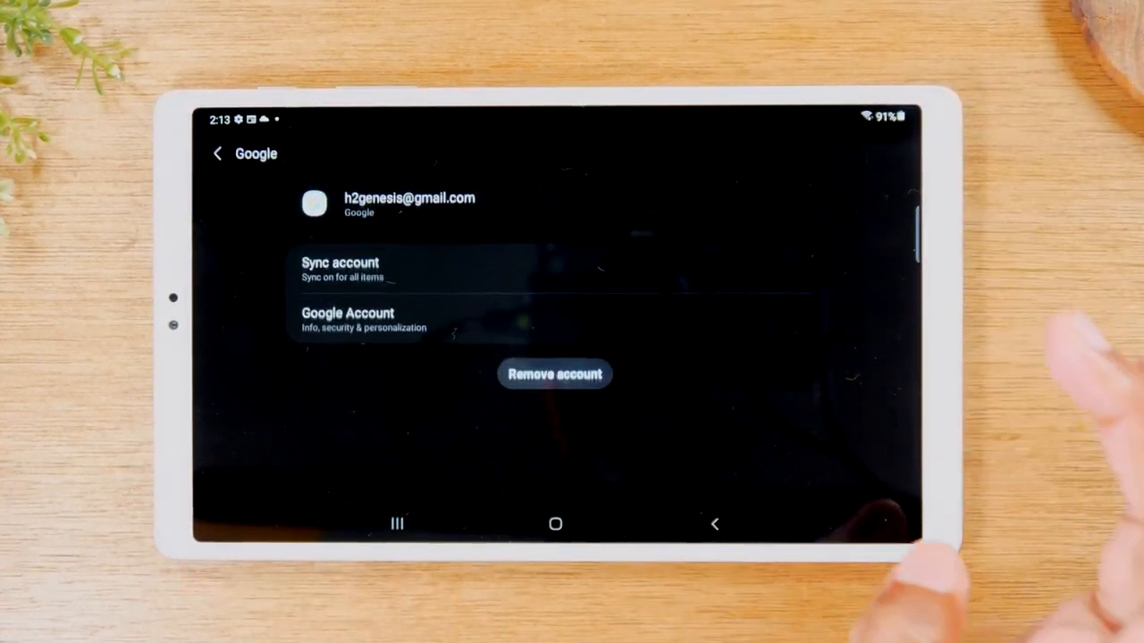
Step: Choose Remove account for the Google account and respond to its removal warning
click(554, 373)
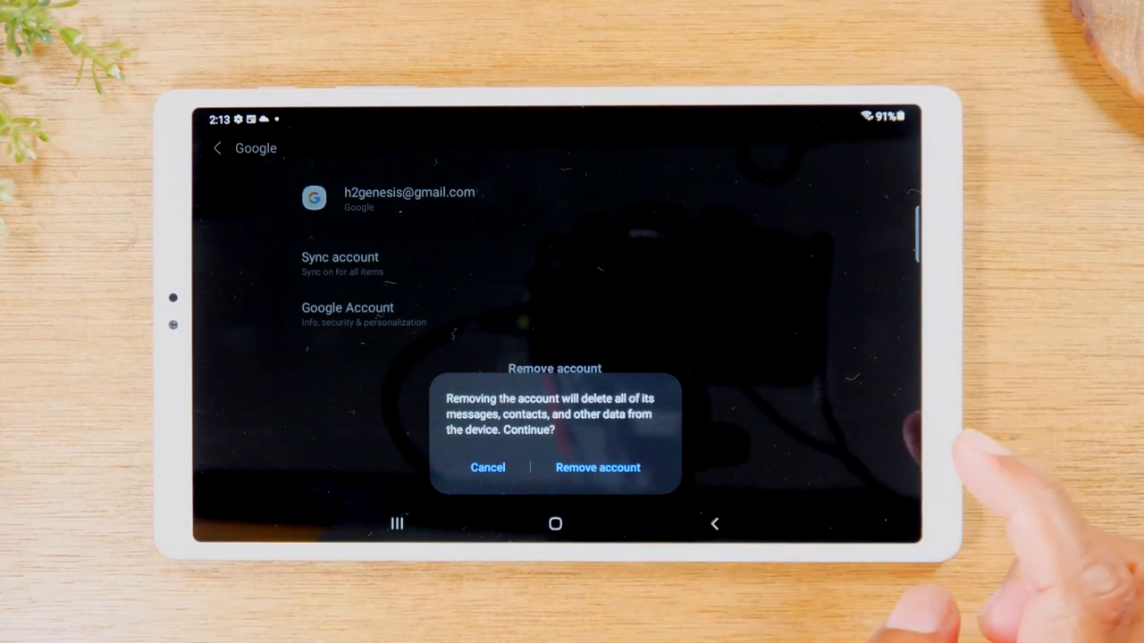
click(486, 468)
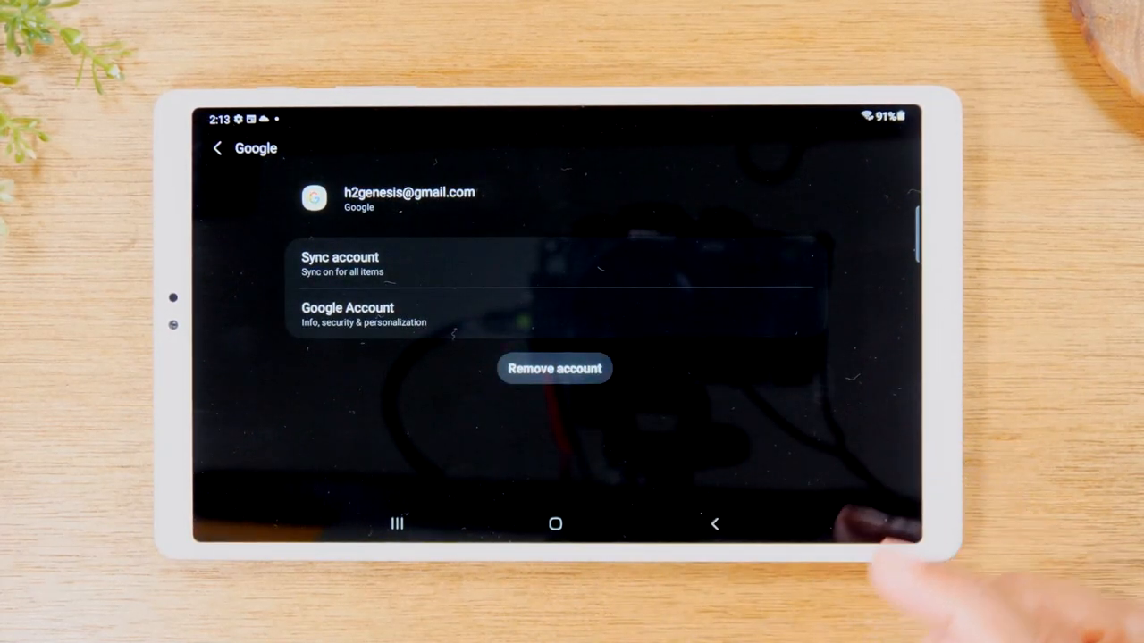
click(554, 368)
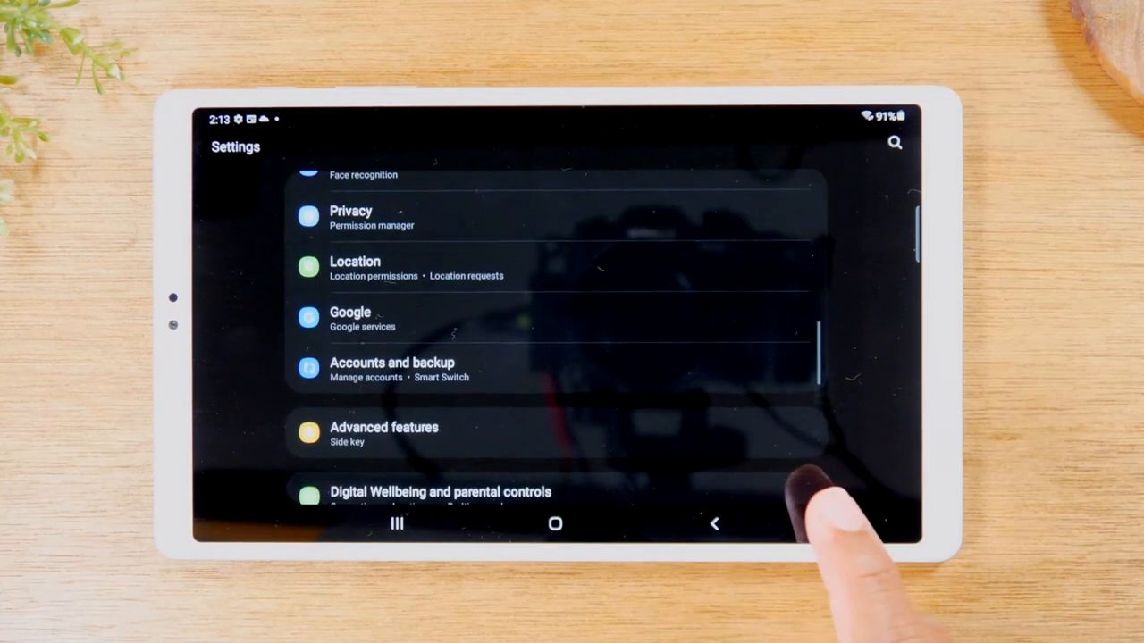
Step: Scroll through General management and open Reset to reach the Factory data reset page
scroll(down, 3)
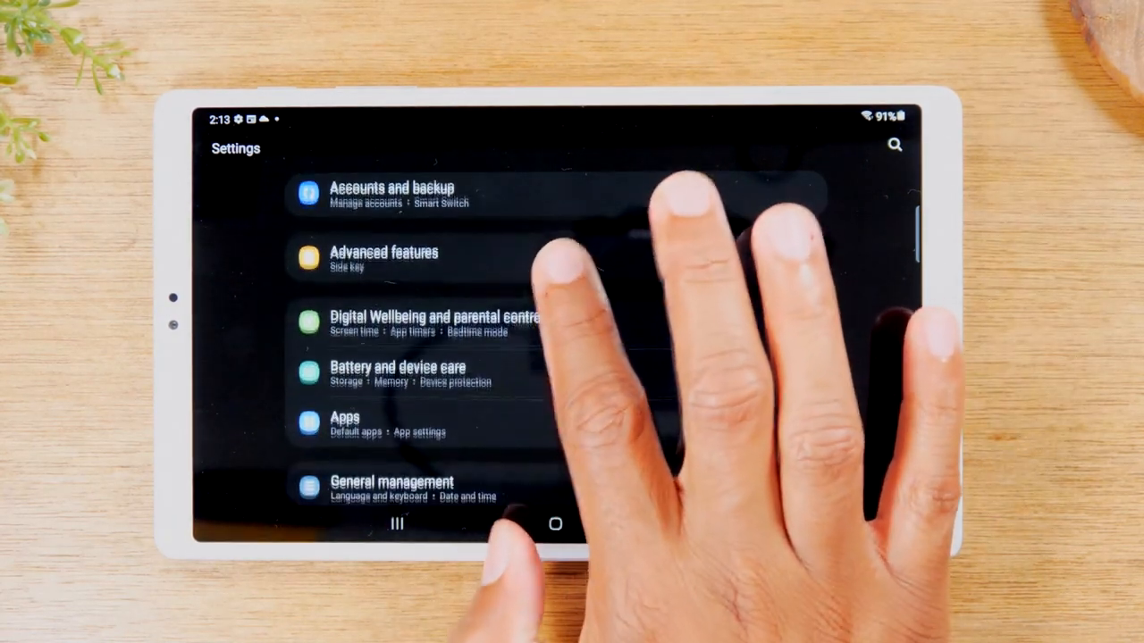
scroll(up, 3)
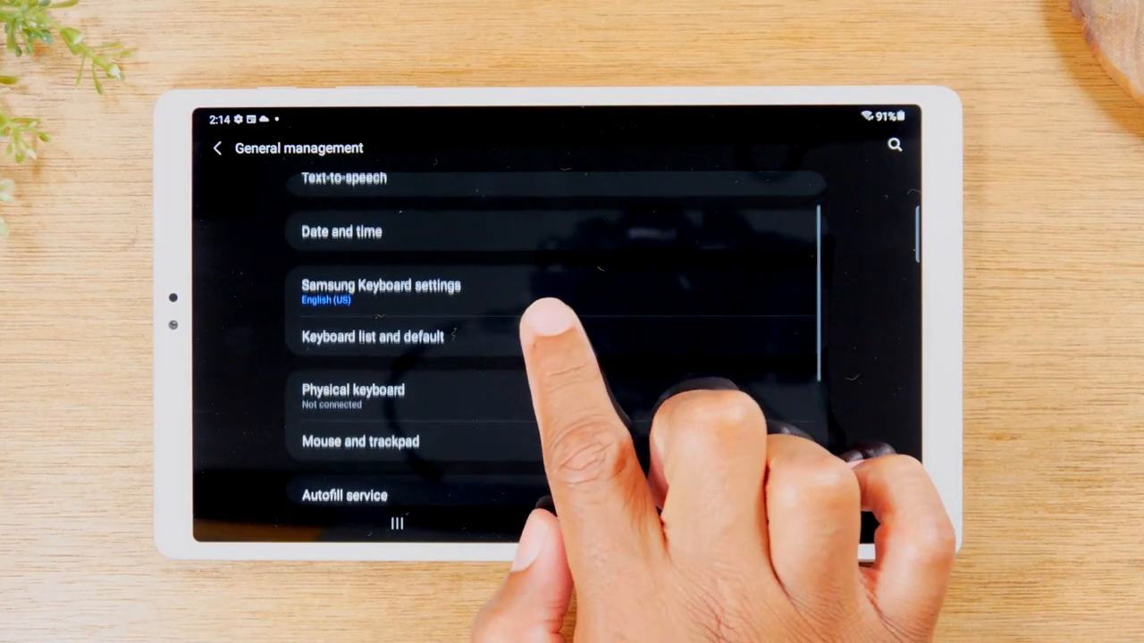
scroll(down, 3)
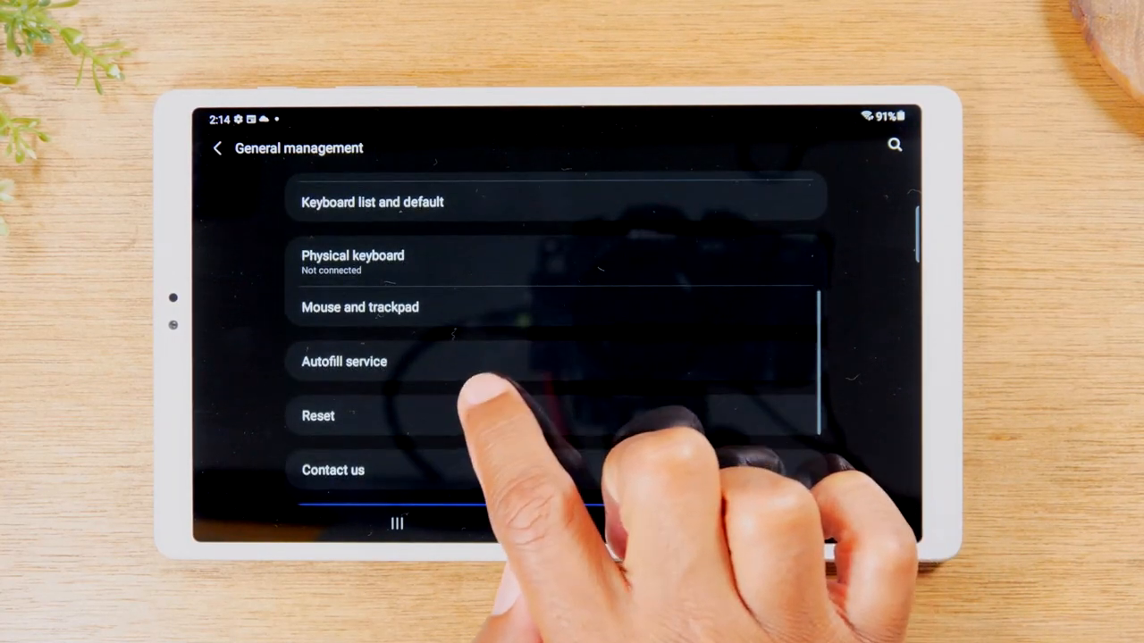
click(318, 414)
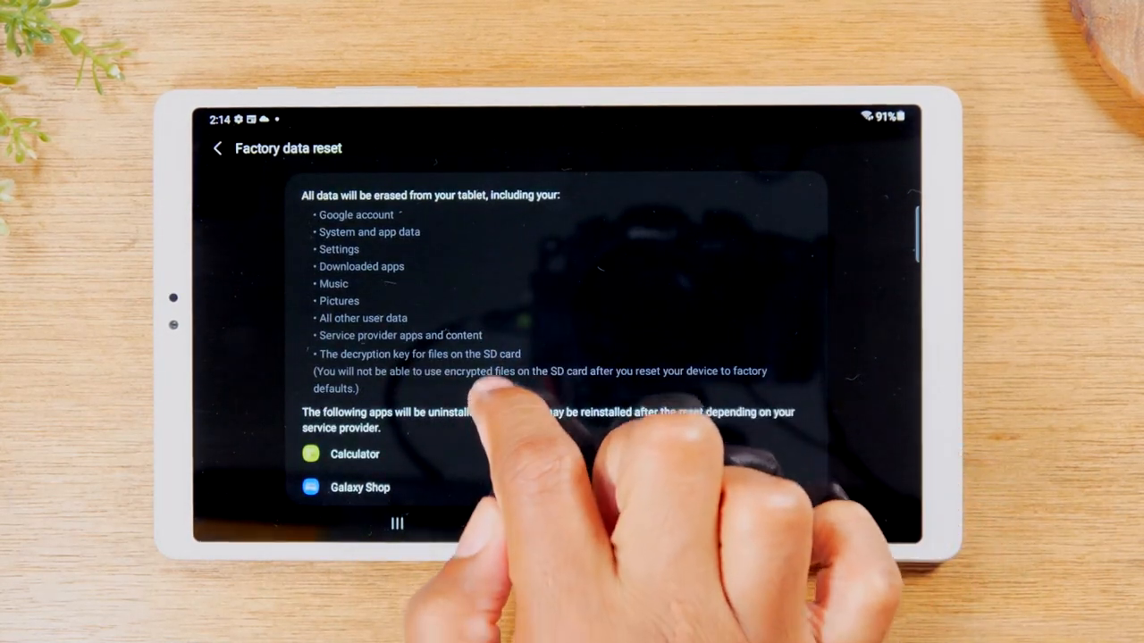
Step: Scroll down the Factory data reset page through the data and apps to be erased
scroll(down, 3)
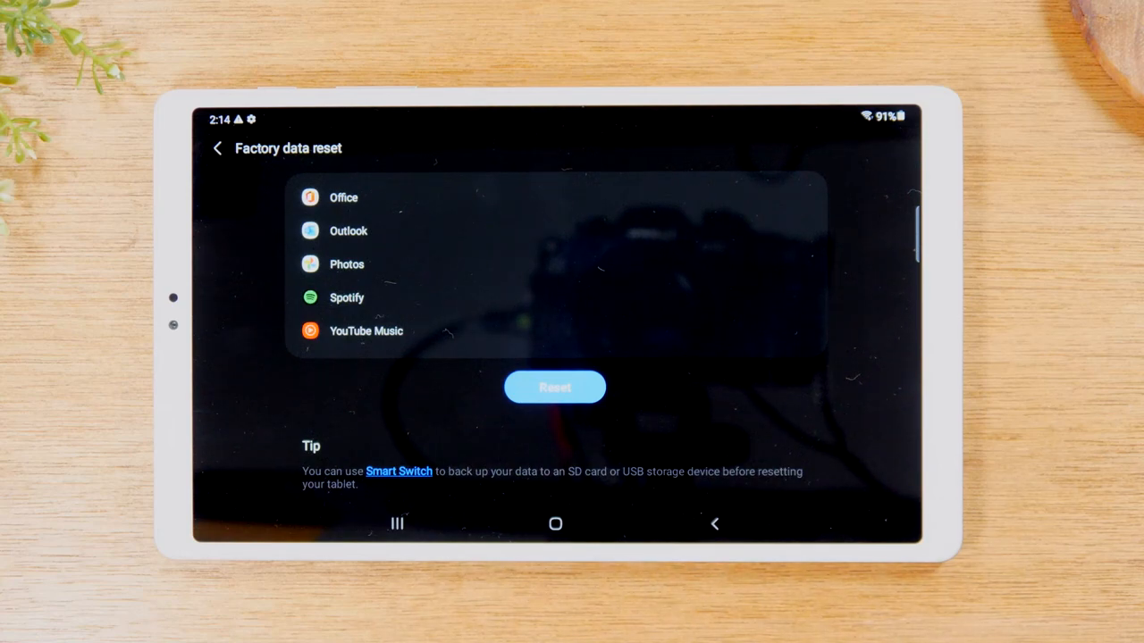
Step: Start the reset, confirm the screen-lock pattern and reach the Delete all warning
click(554, 386)
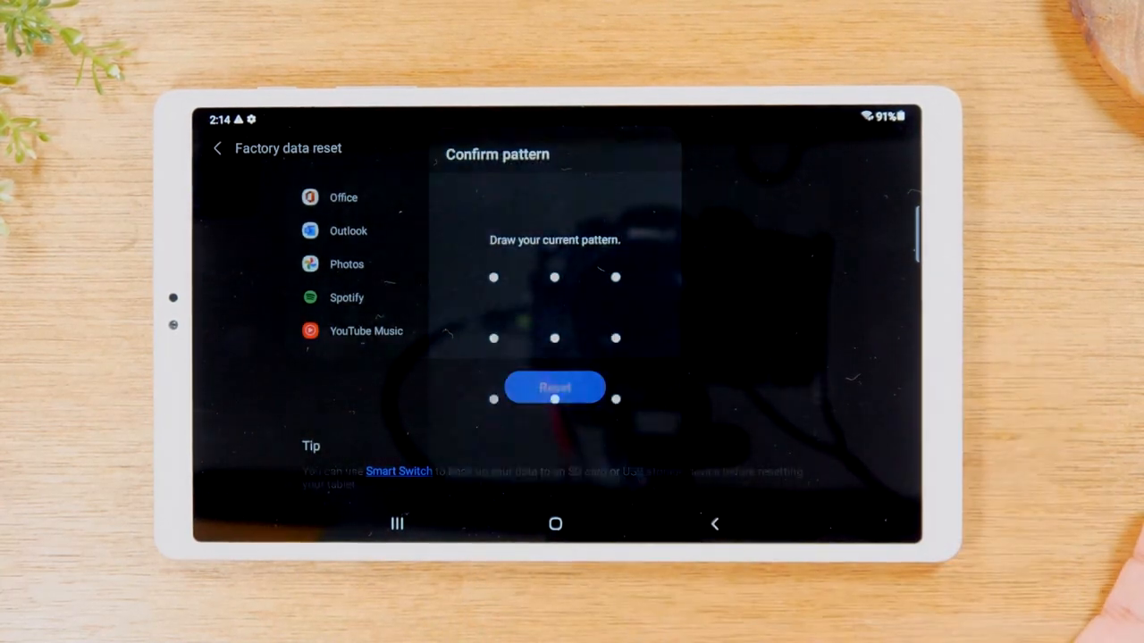
click(554, 388)
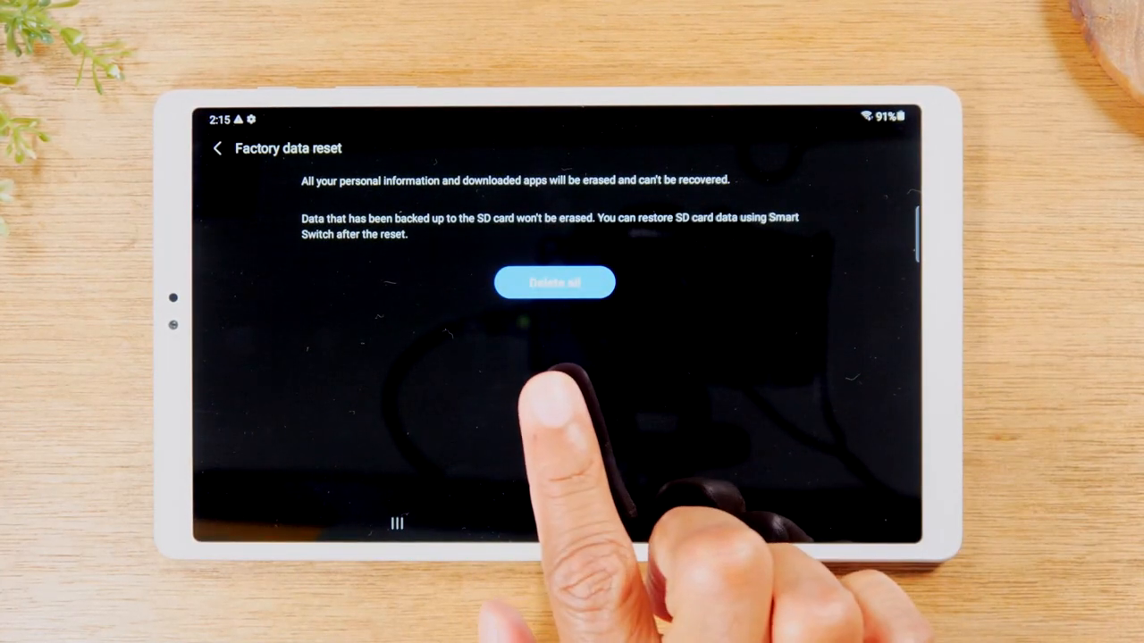